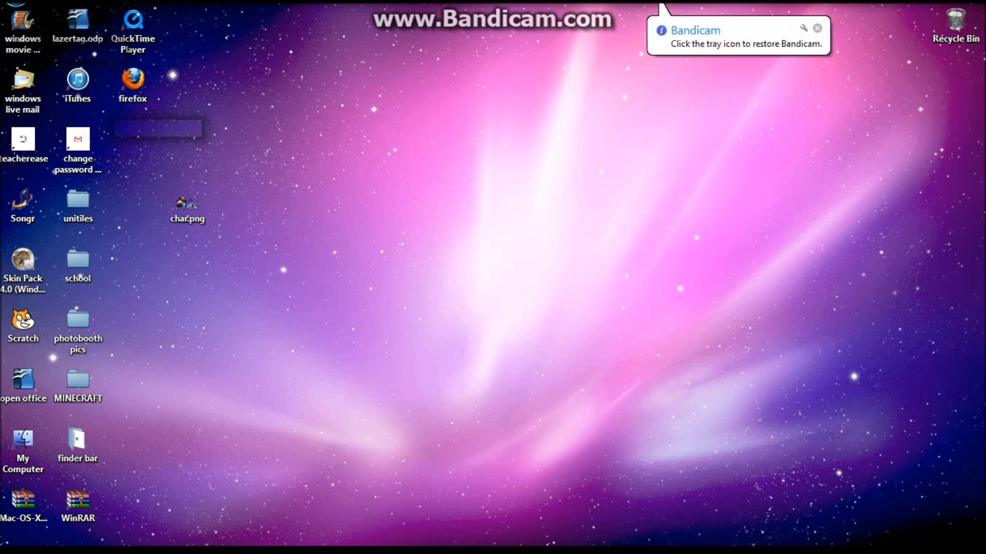
Step: Launch Firefox and search Google for 'winrar download free' from the suggestions
click(817, 27)
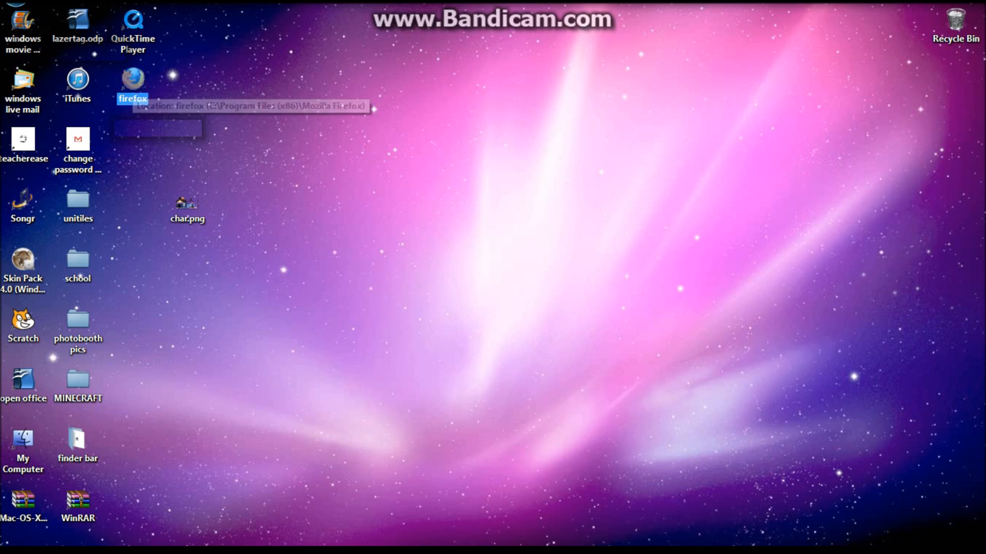
mouse_move(132, 85)
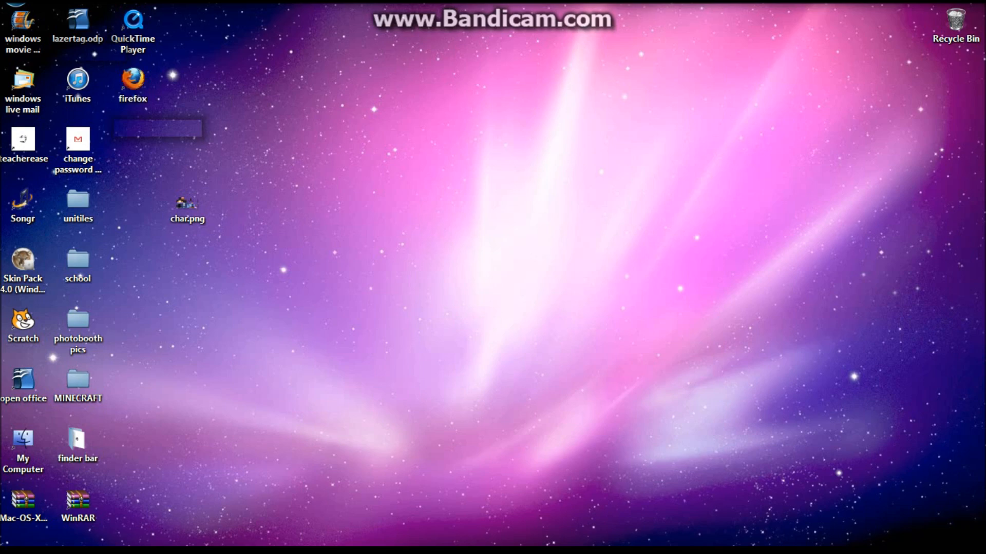
double_click(132, 82)
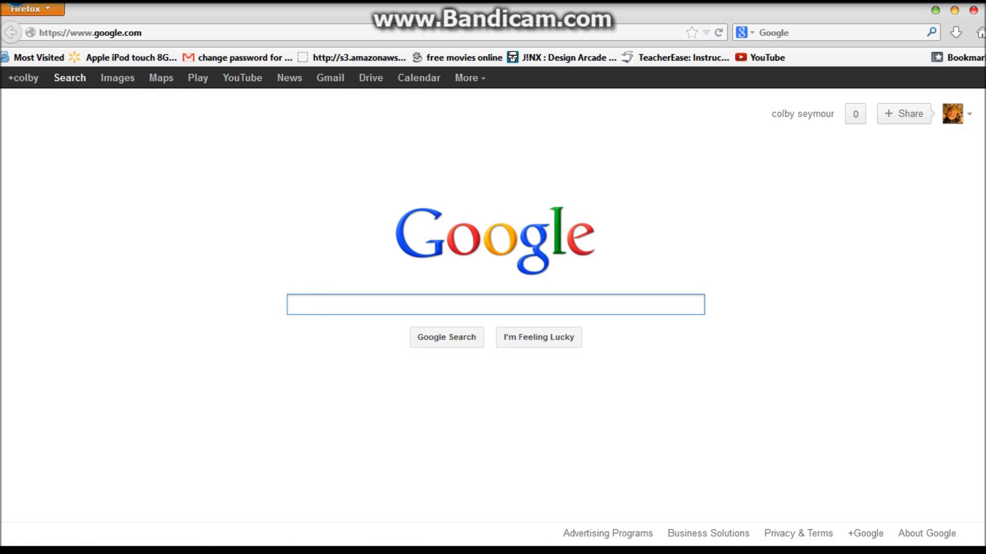
text(wi)
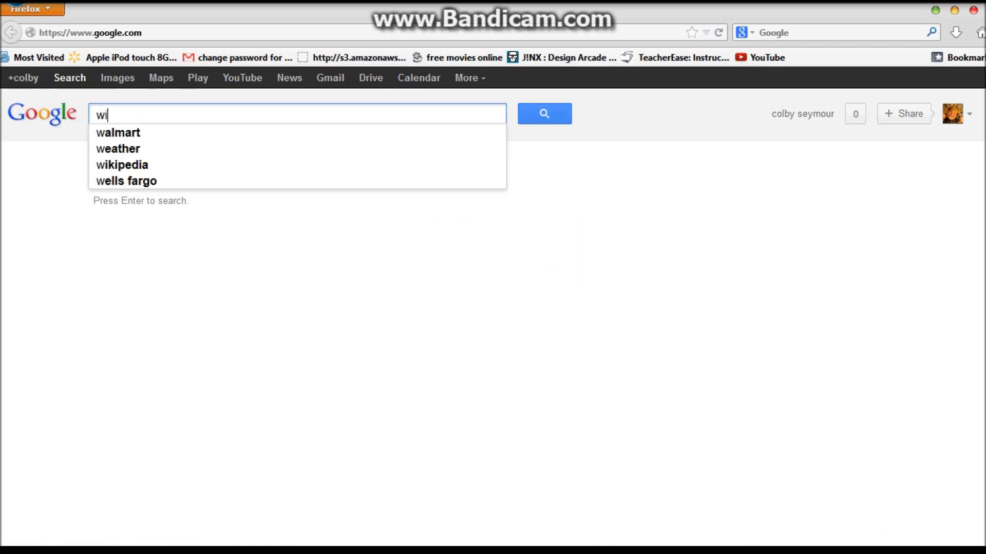
text(n)
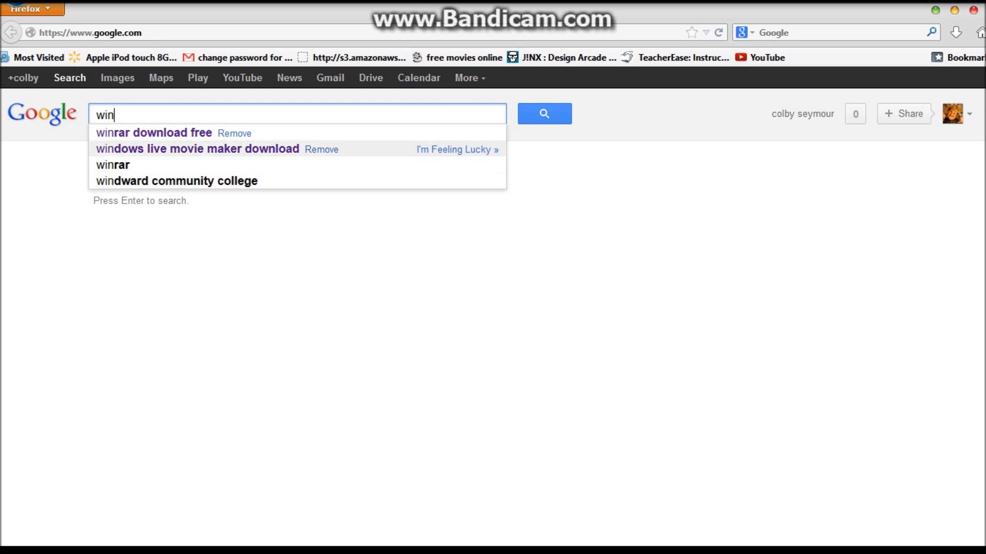
click(153, 132)
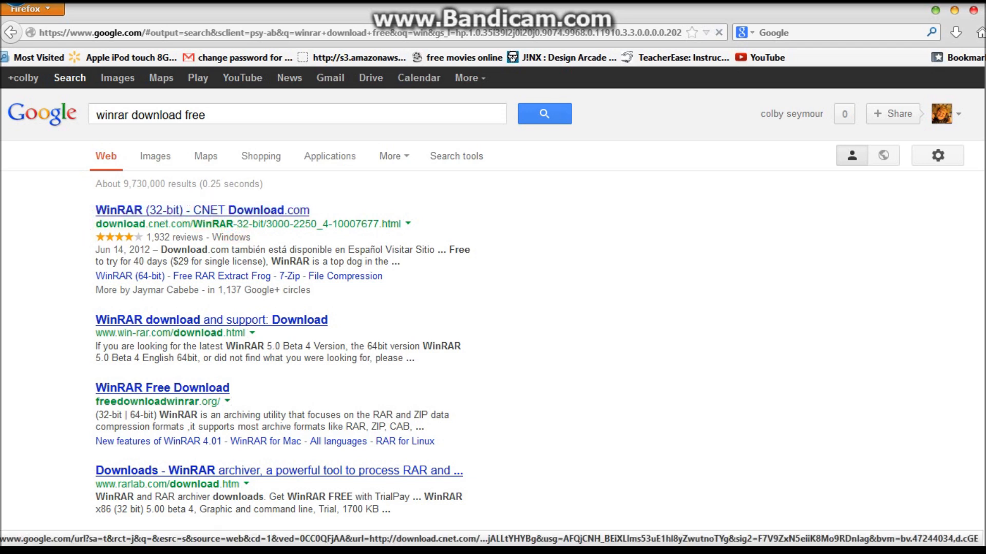
Step: Start the WinRAR download on CNET, then briefly open and close the photobooth pics folder
click(201, 210)
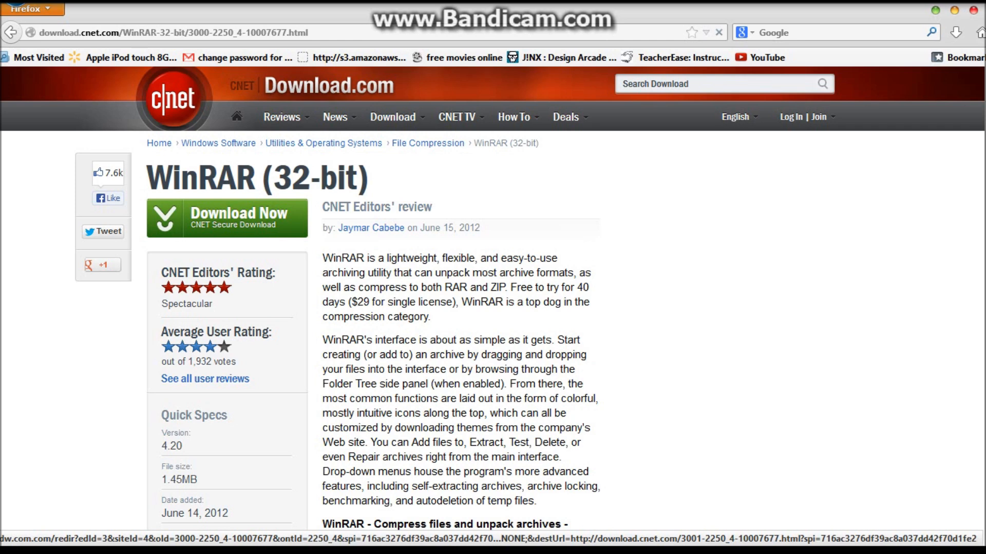
click(226, 218)
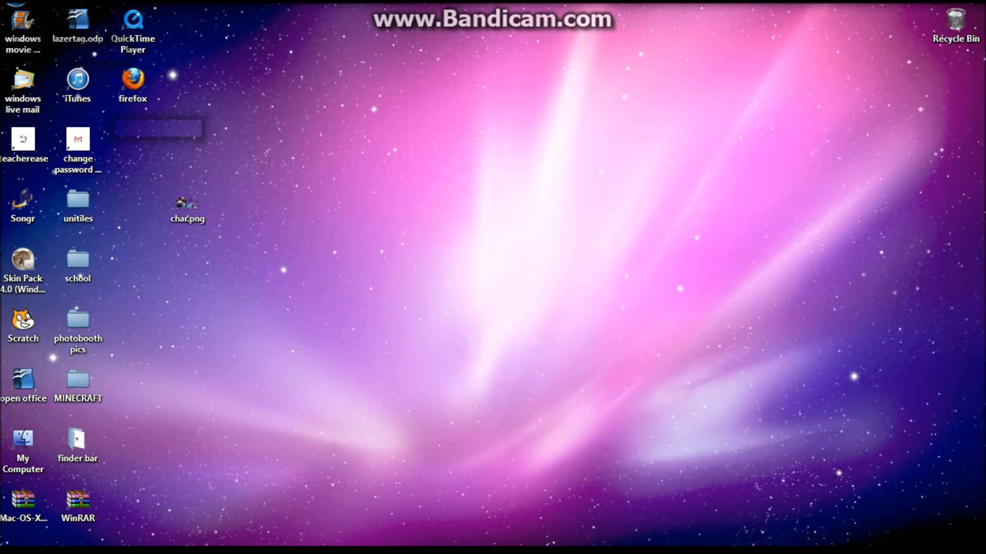
click(77, 320)
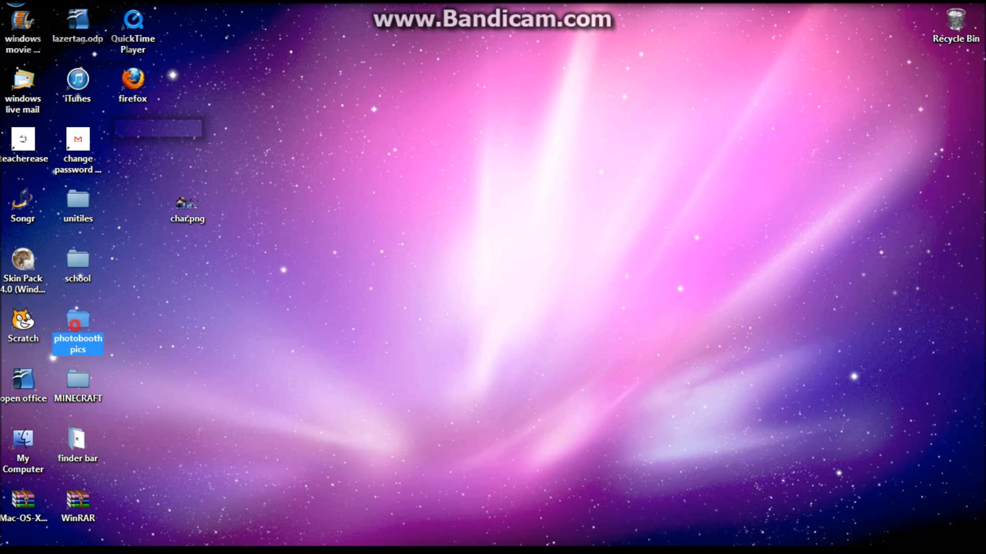
double_click(78, 320)
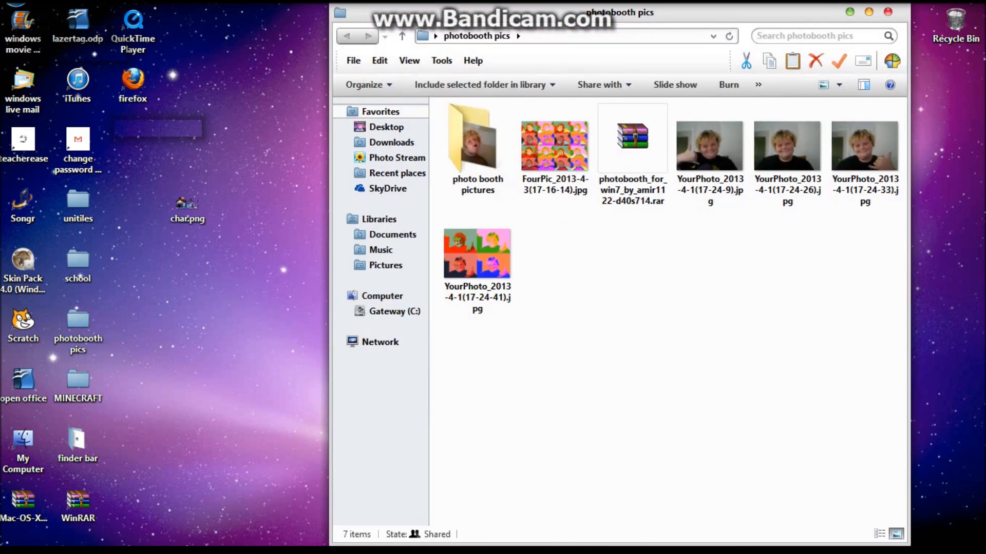
click(885, 11)
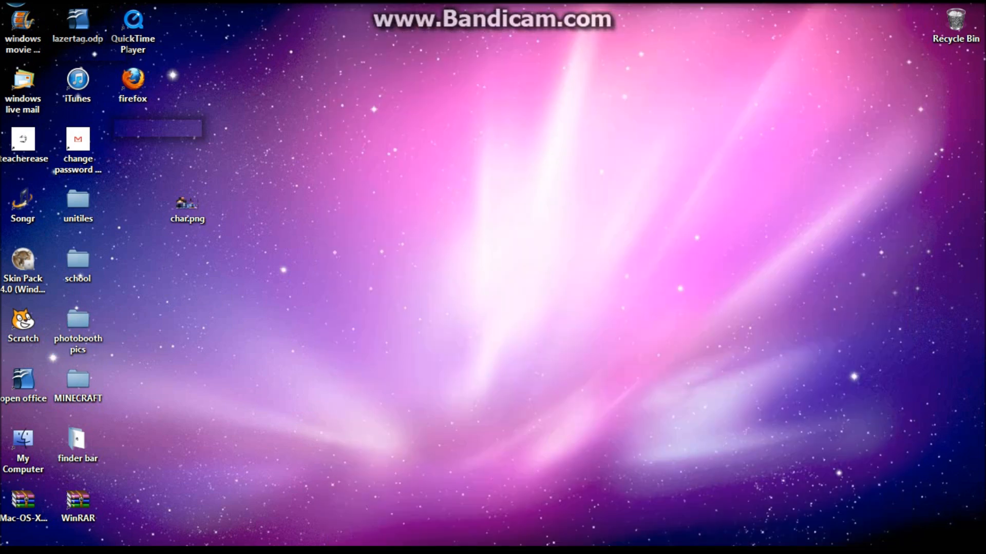
Step: Show WinRAR's 'Add to archive' options for the photobooth pics folder
right_click(78, 319)
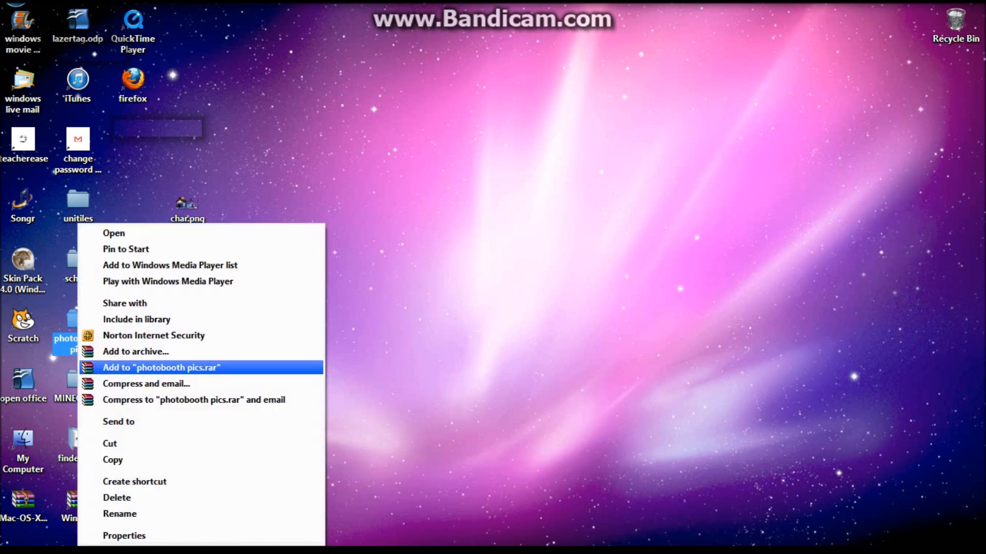
mouse_move(194, 400)
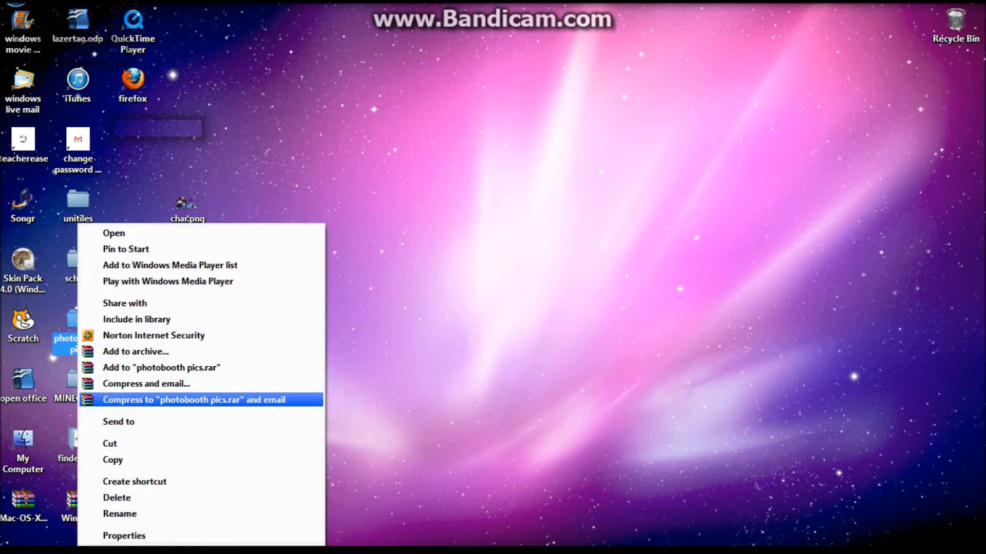
mouse_move(134, 481)
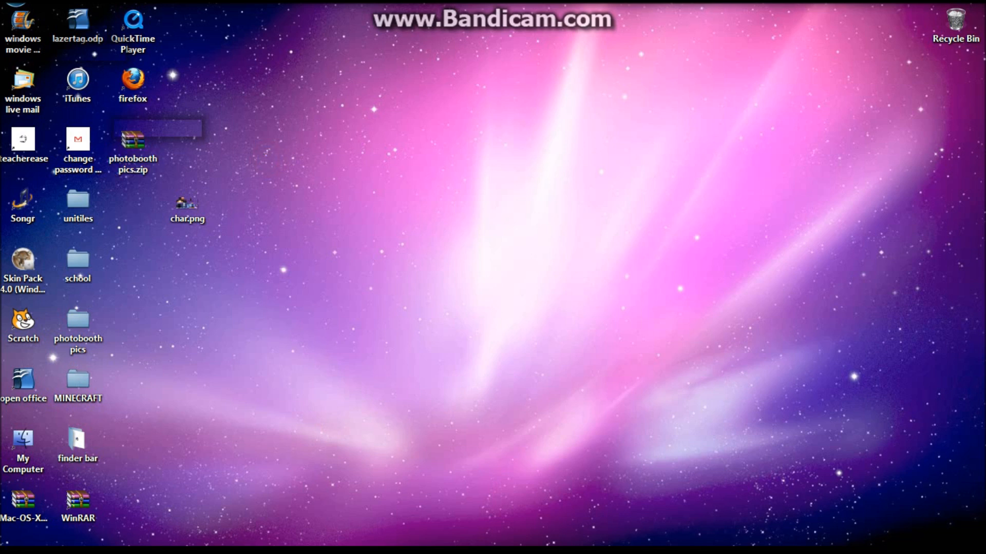
Step: Extract photobooth pics.zip here, overwriting FourPic and the other existing files
right_click(132, 140)
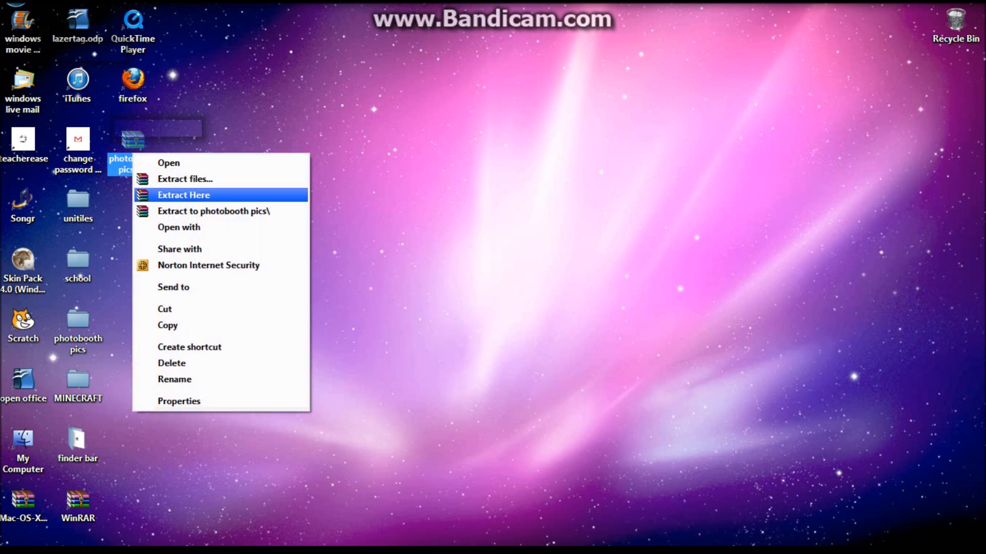
click(184, 195)
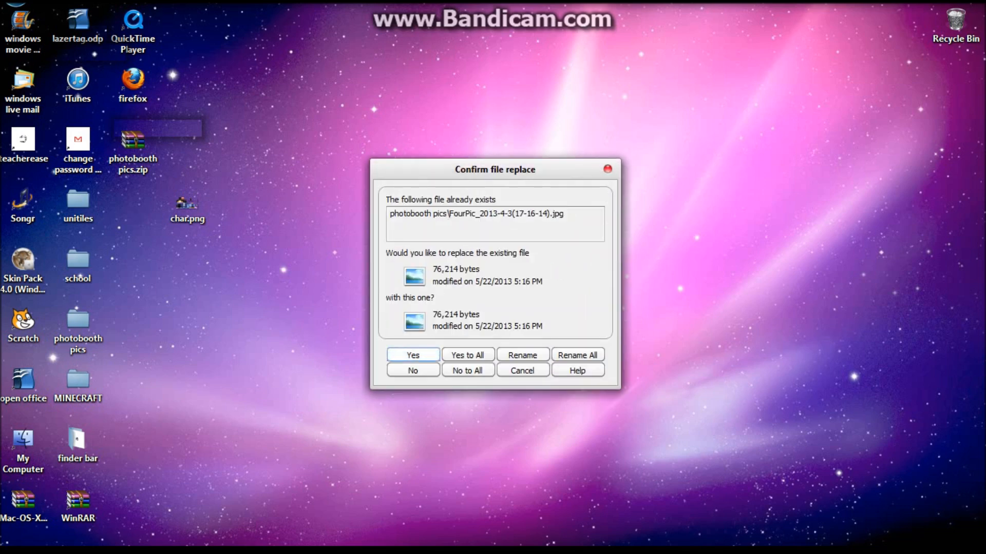
click(412, 354)
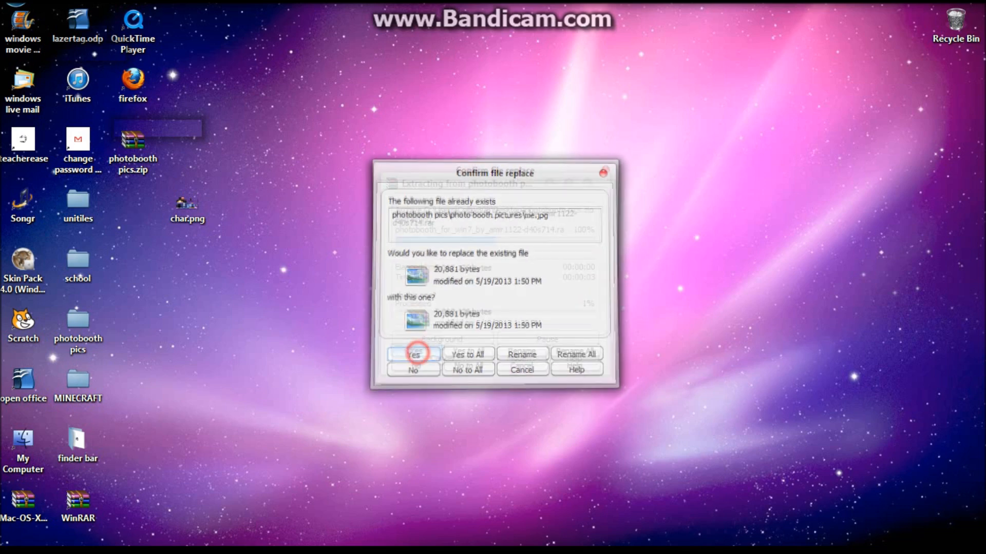
click(412, 353)
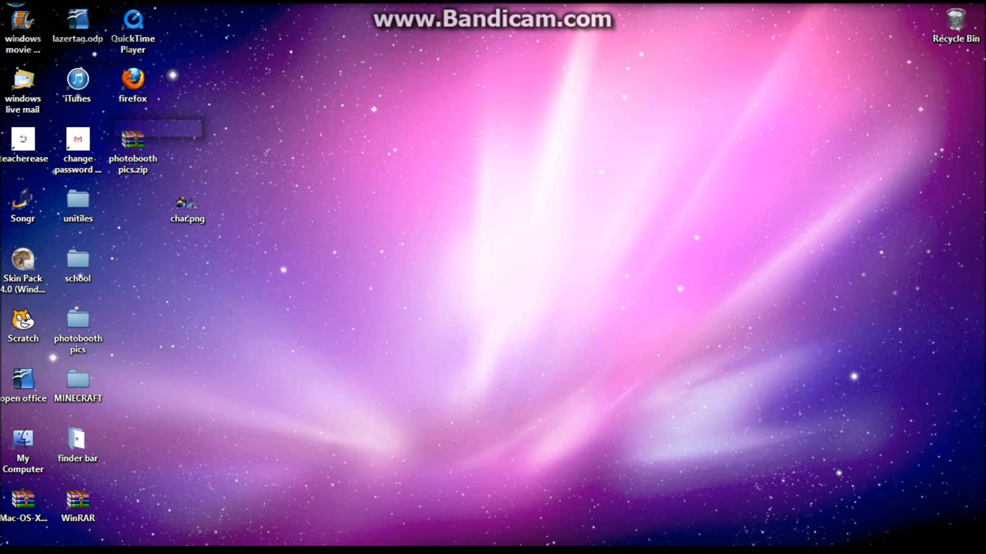
double_click(77, 323)
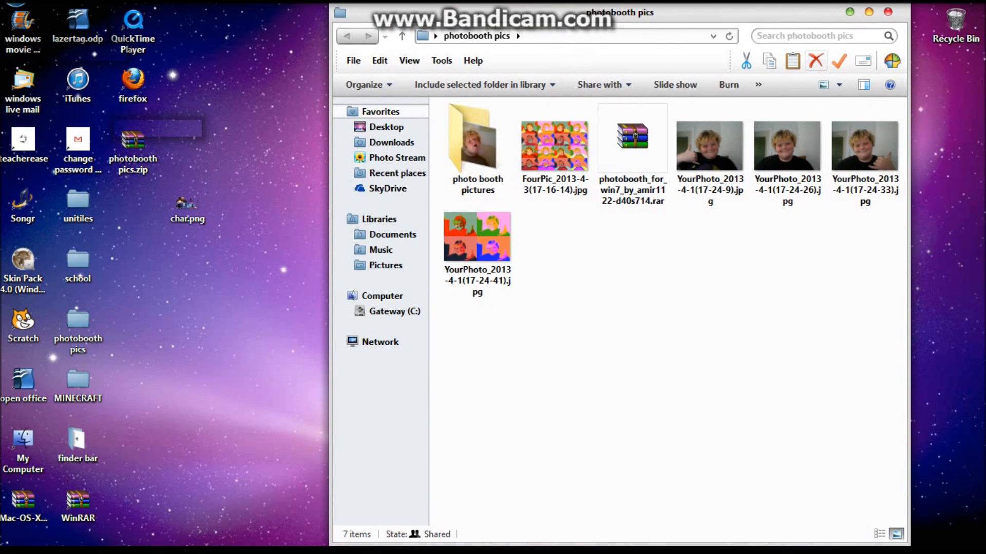
click(888, 11)
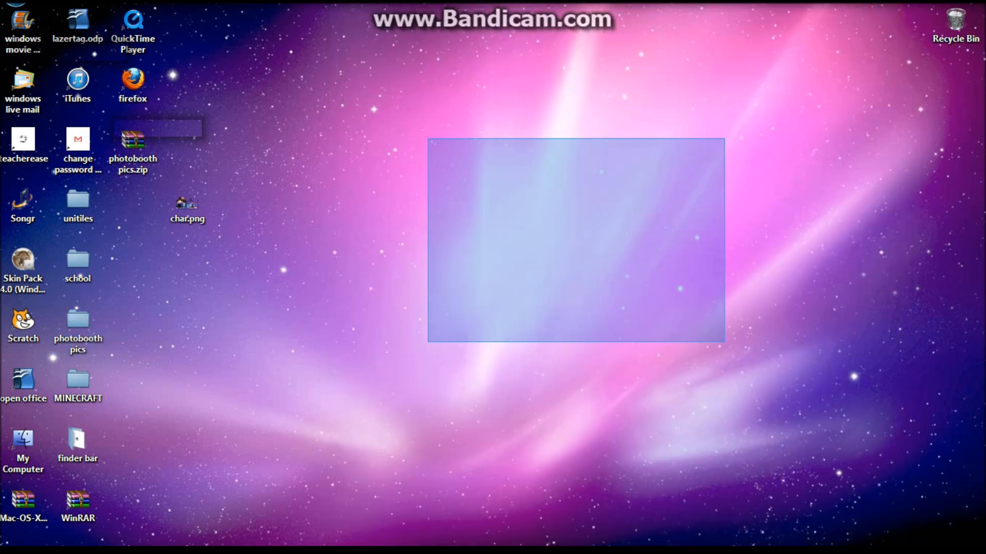